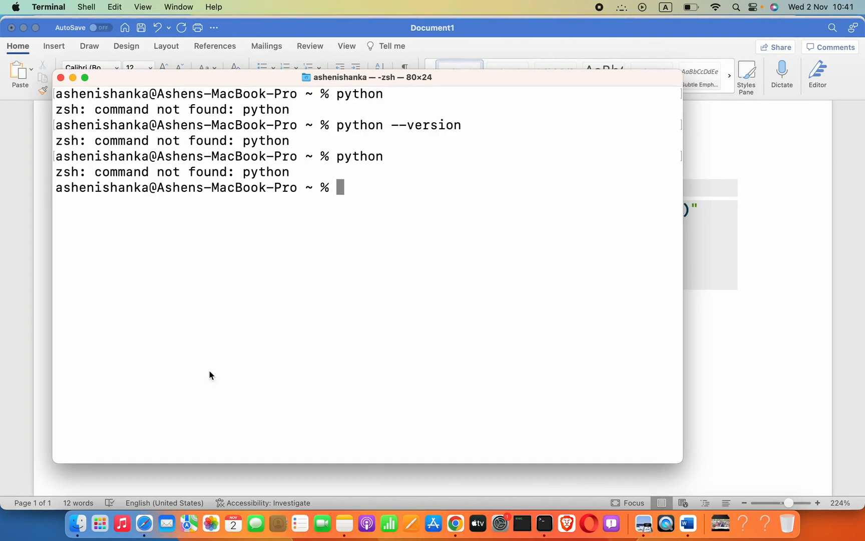
{"action": "mouse_move", "coordinate": [281, 175]}
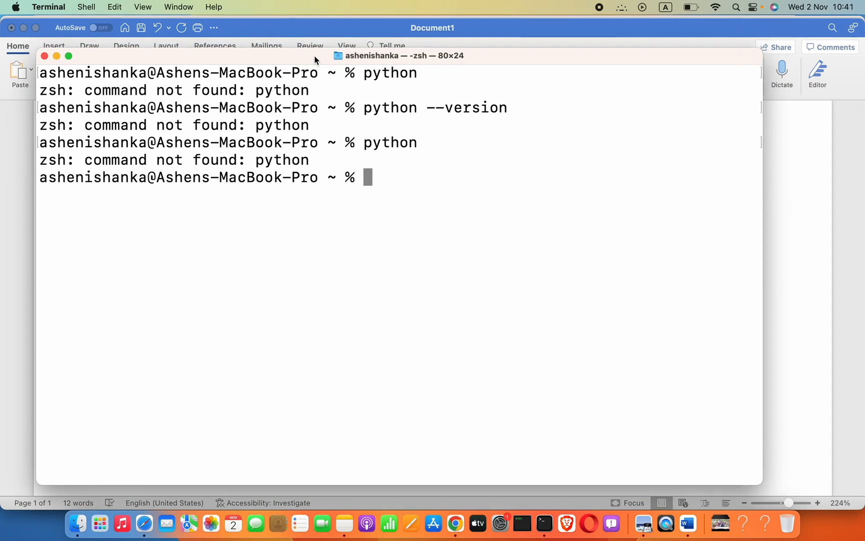
Step: Enter 'brew' at the zsh prompt after python reports 'command not found'
{"action": "type", "text": "b"}
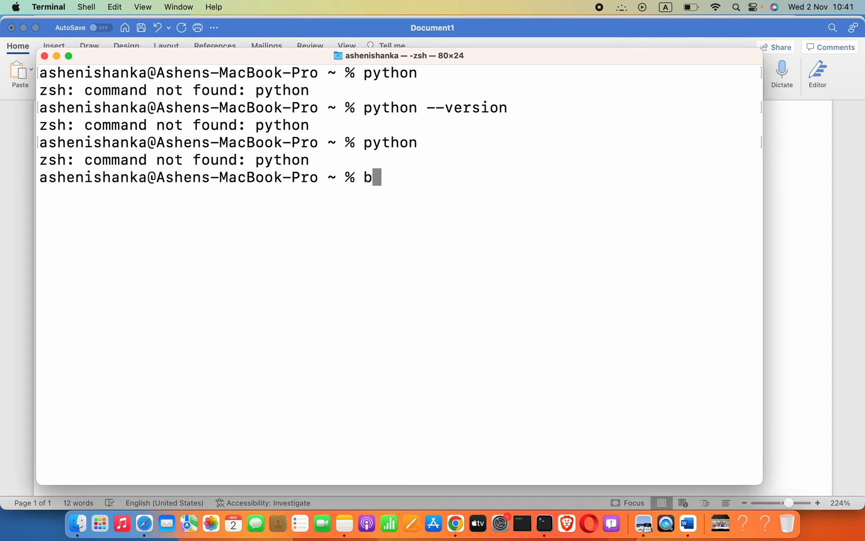
{"action": "type", "text": "rew"}
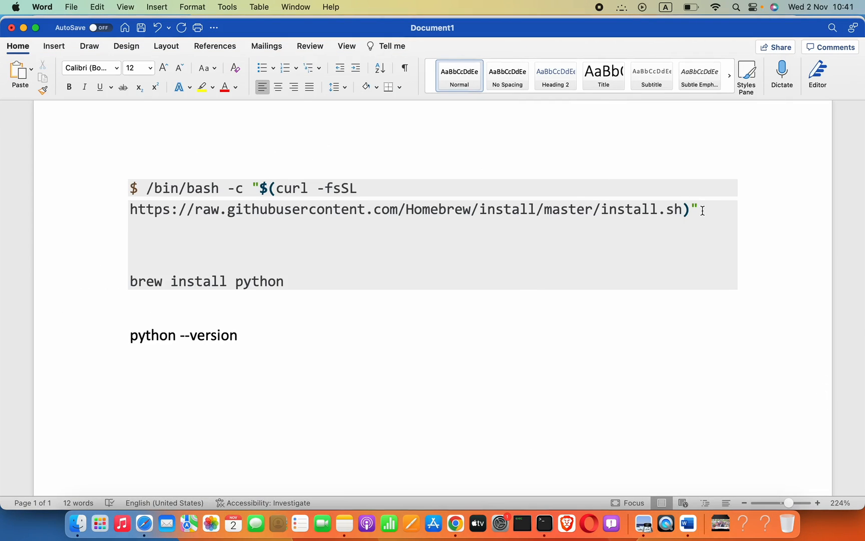
Step: Copy the /bin/bash -c curl Homebrew install line from the Word notes and return to Terminal
{"action": "left_click_drag", "start_coordinate": [701, 210], "coordinate": [129, 188]}
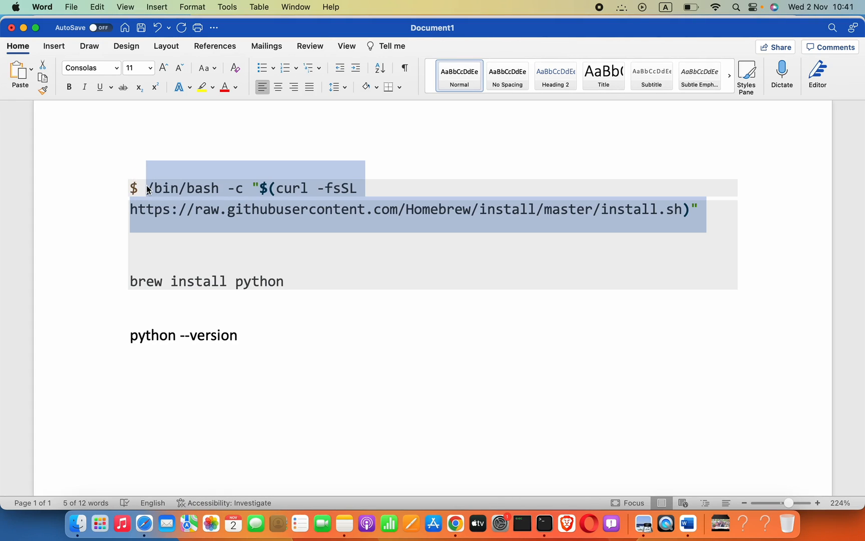
{"action": "mouse_move", "coordinate": [566, 524]}
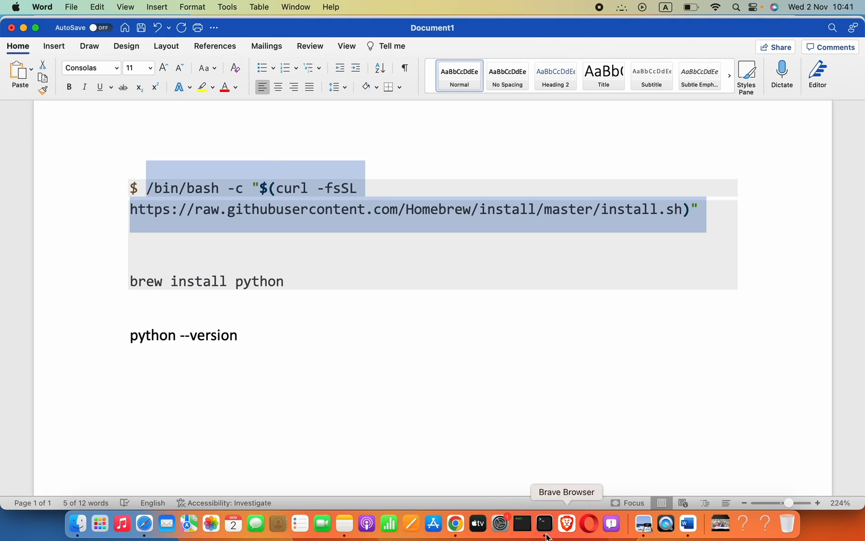
{"action": "left_click", "coordinate": [544, 523]}
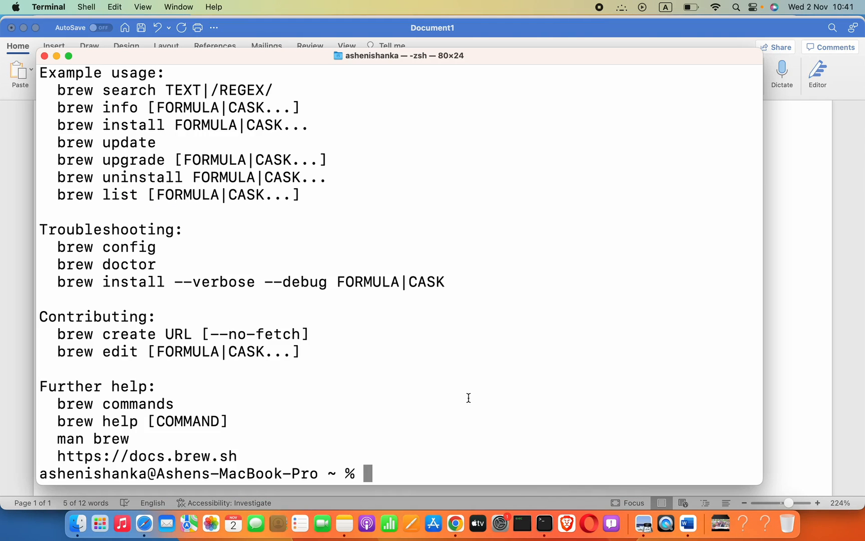
Step: Run the Homebrew install script, confirming the password and continue prompts until it succeeds
{"action": "type", "text": "/bin/bash -c \"$(curl -fsSL https://raw.githubusercontent.com/Homebrew/install/master/install.sh)\""}
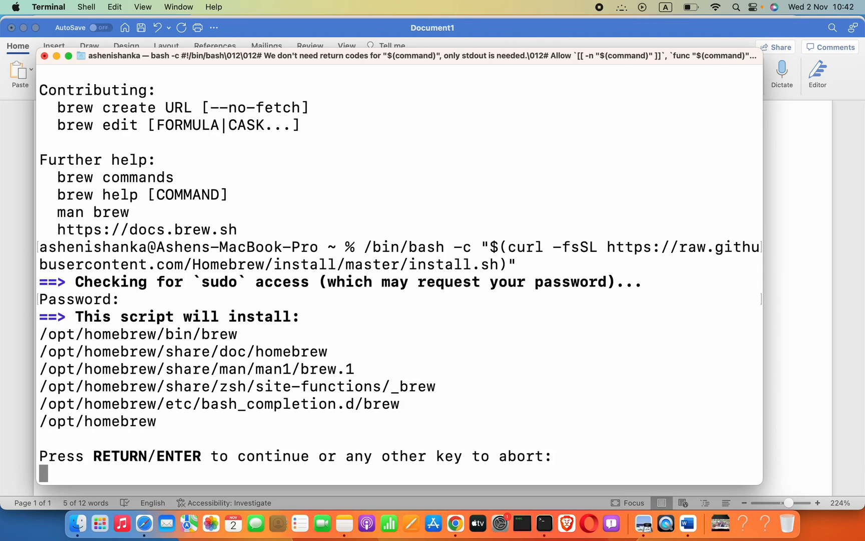
{"action": "key", "text": "Return"}
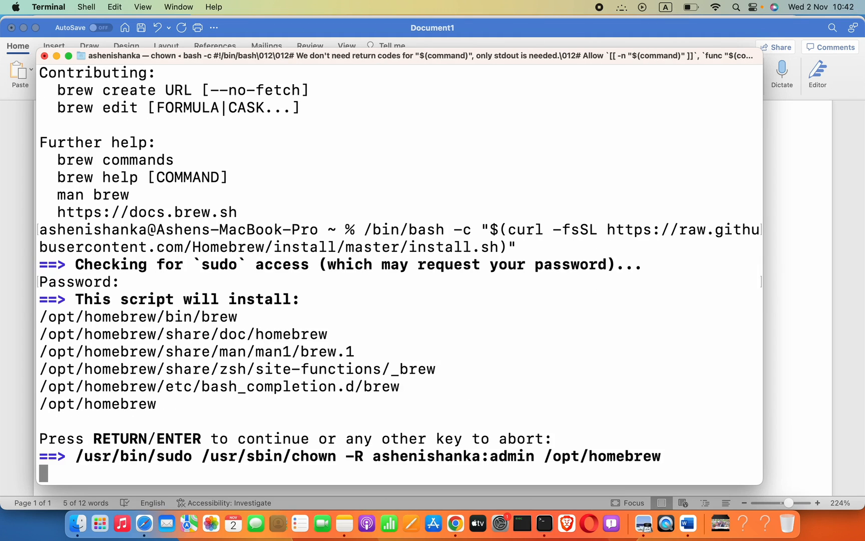
{"action": "key", "text": "Return"}
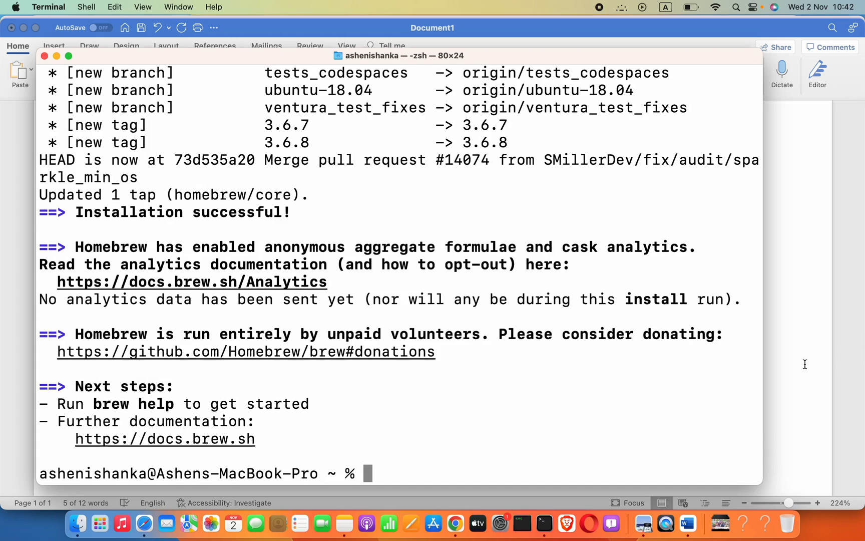
Step: Begin 'brew install' at the prompt, grabbing 'python' from the Word notes
{"action": "type", "text": "b"}
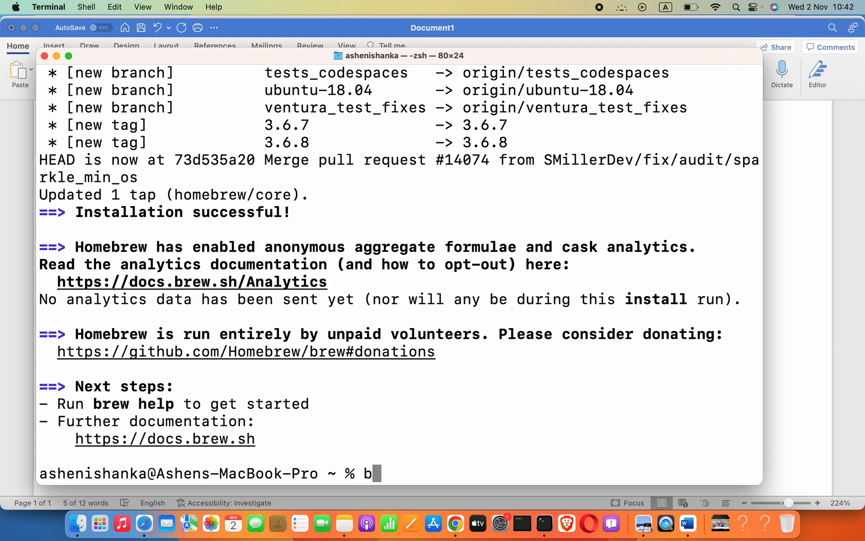
{"action": "type", "text": "re"}
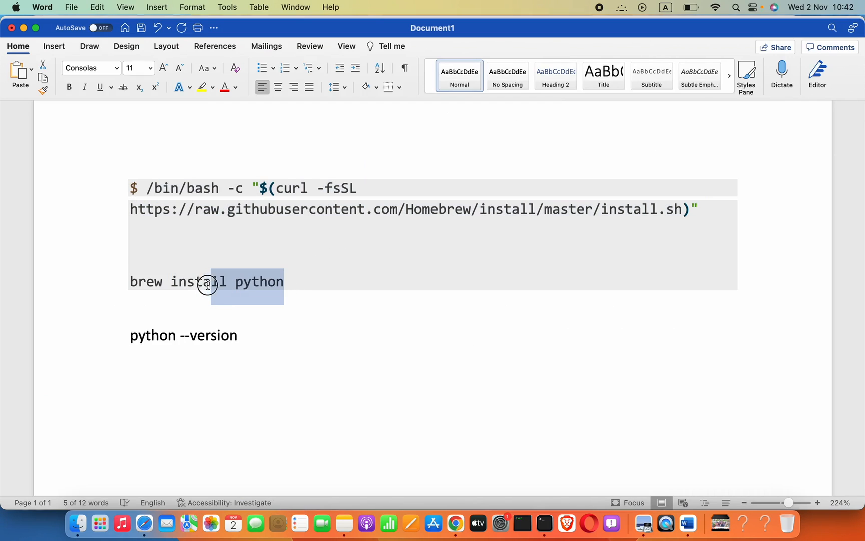
{"action": "left_click", "coordinate": [544, 523]}
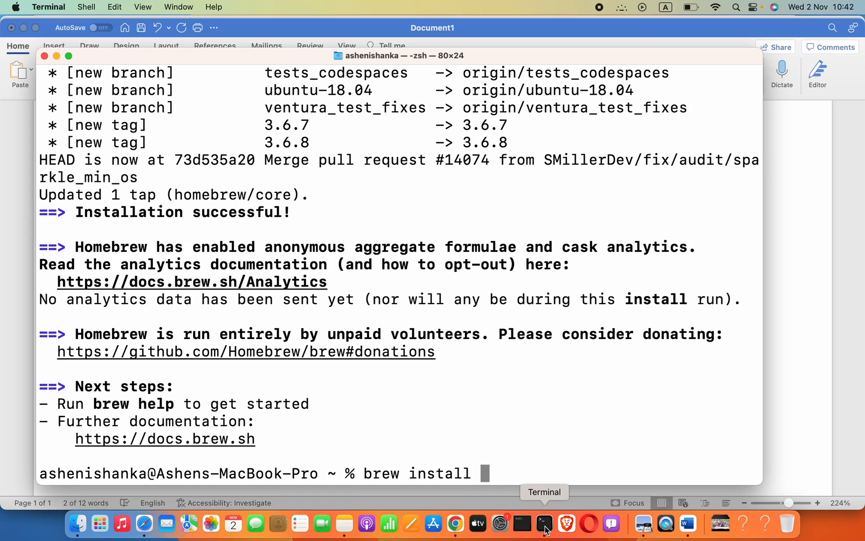
Step: Run 'brew install python' so Python 3.10 lands under /opt/homebrew/bin as python3
{"action": "type", "text": "python"}
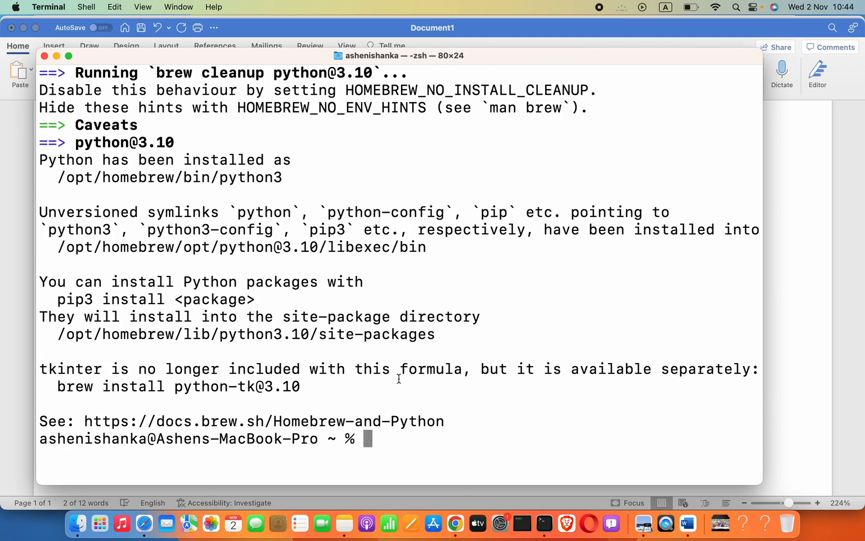
{"action": "type", "text": "pytgp"}
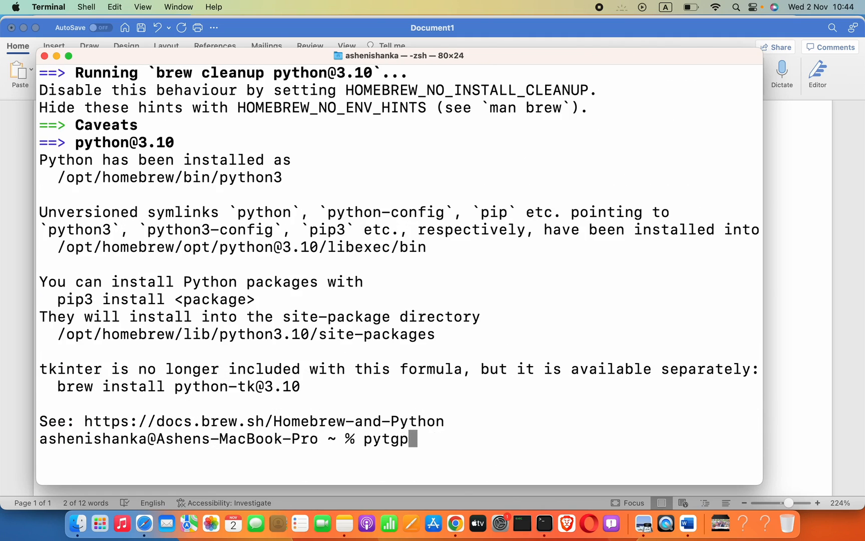
Step: Run 'python3 --version' (reports 3.9.6) and 'python2 --version' (command not found)
{"action": "type", "text": "python3"}
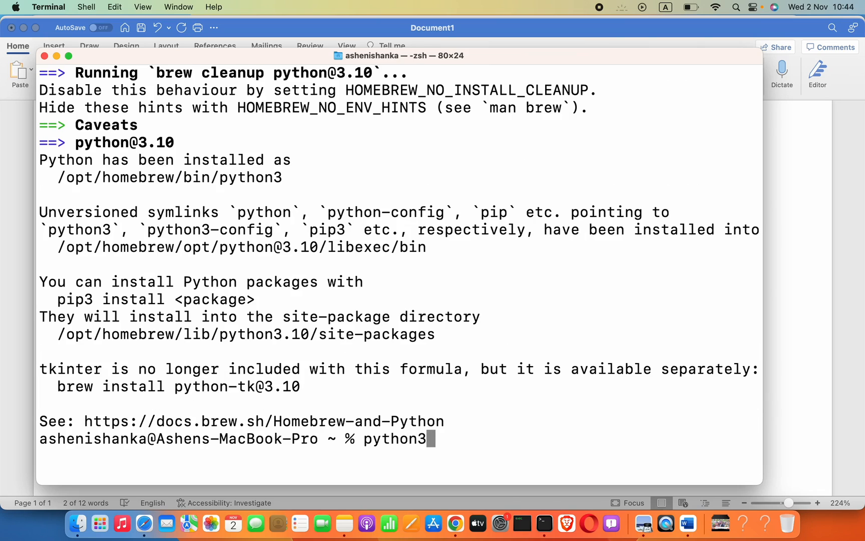
{"action": "mouse_move", "coordinate": [351, 230]}
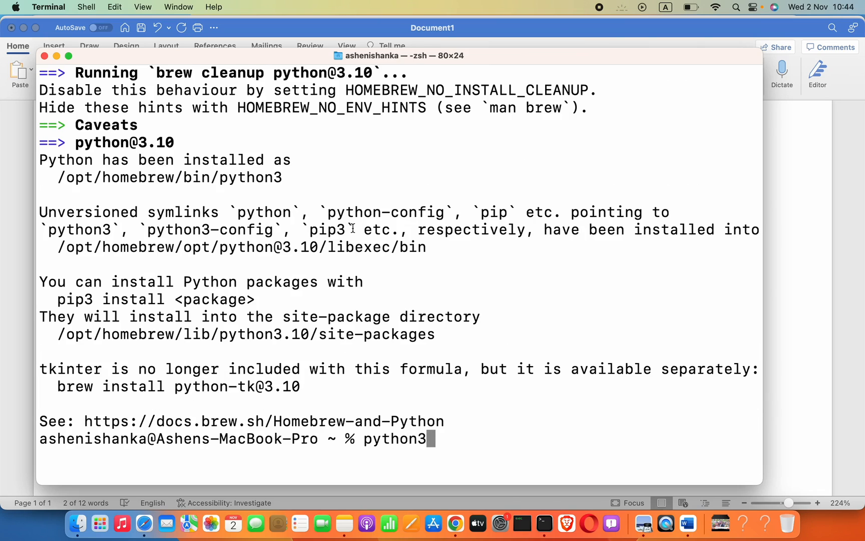
{"action": "mouse_move", "coordinate": [453, 282]}
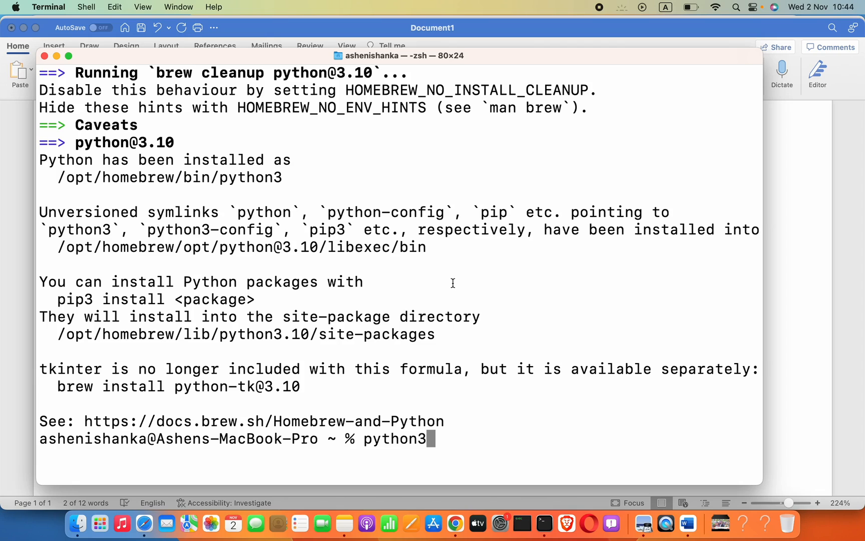
{"action": "type", "text": "--version"}
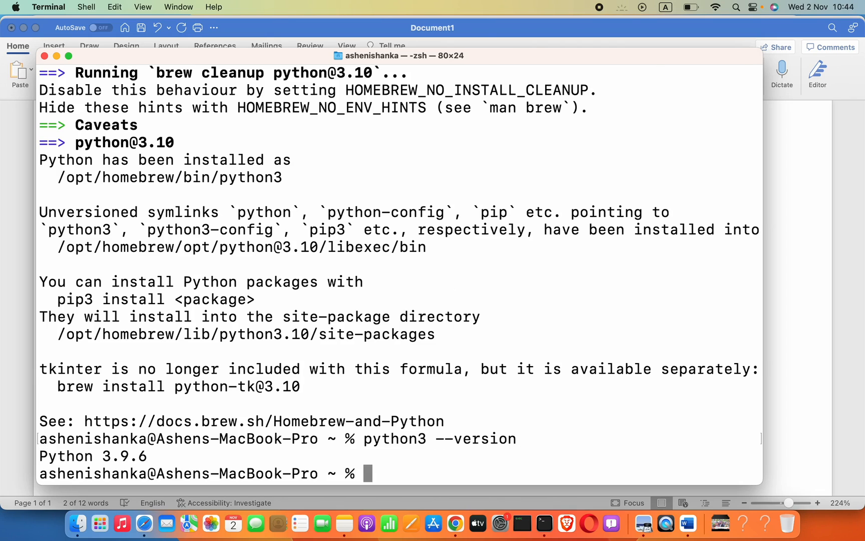
{"action": "mouse_move", "coordinate": [461, 315]}
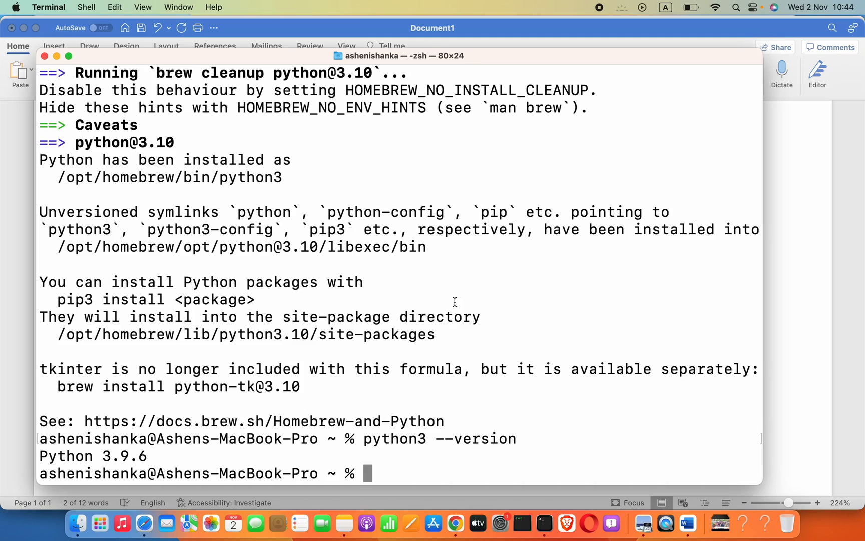
{"action": "type", "text": "python2 --version"}
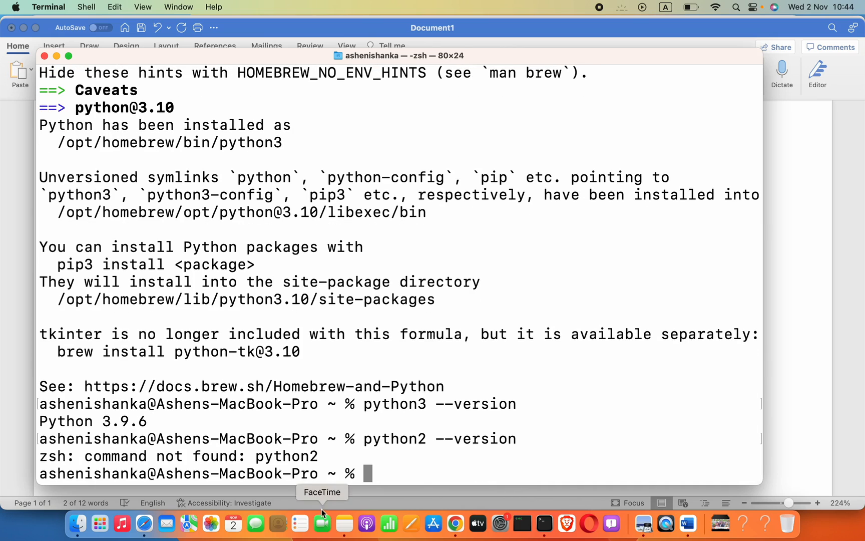
{"action": "mouse_move", "coordinate": [411, 423]}
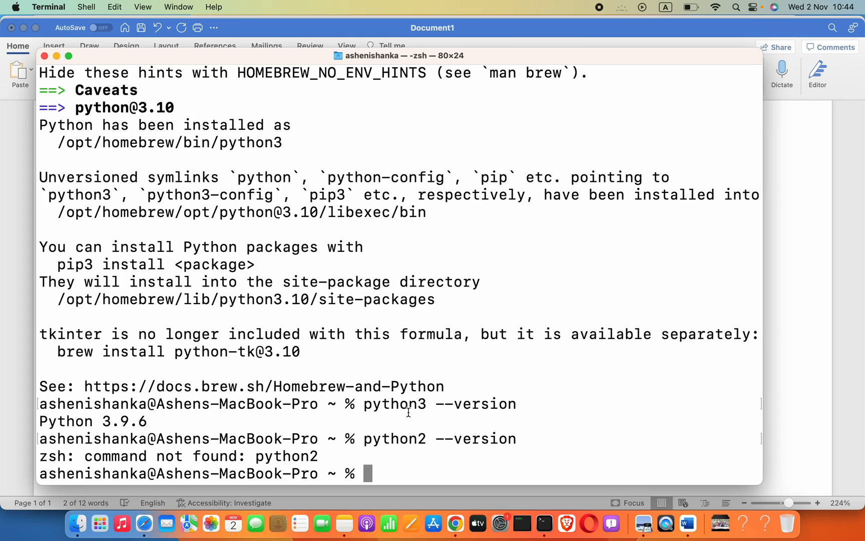
Step: Type 'python4 --version' at the prompt without running it
{"action": "type", "text": "pytho"}
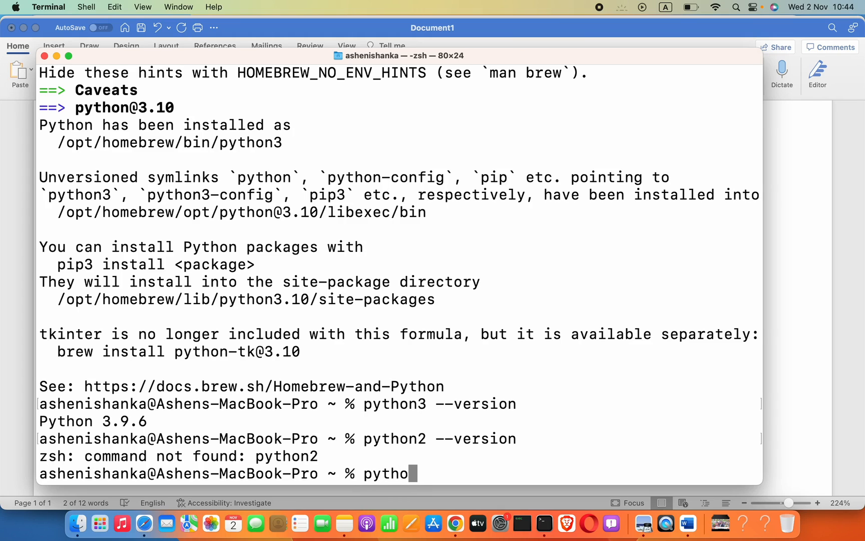
{"action": "type", "text": "n"}
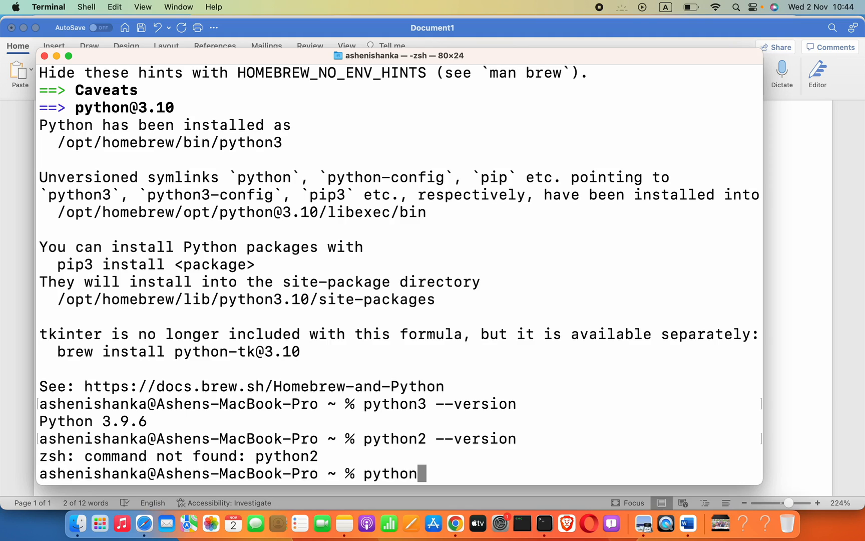
{"action": "type", "text": "4"}
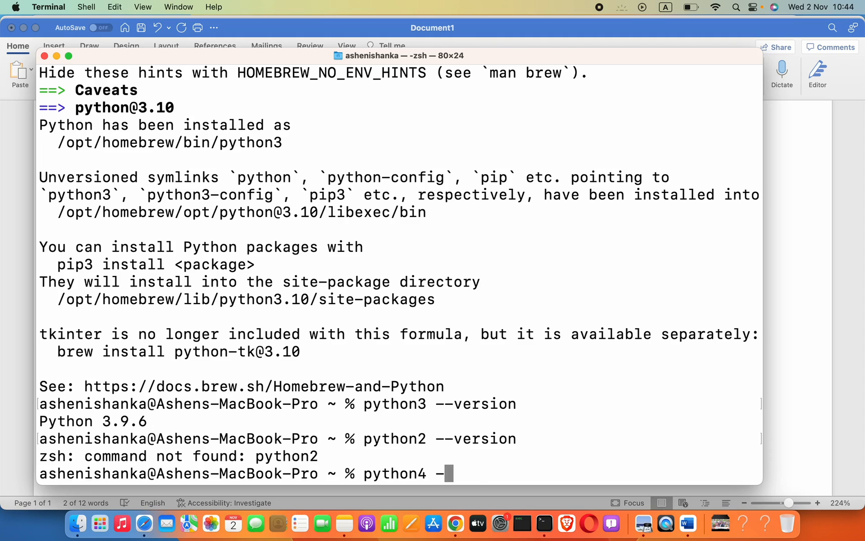
{"action": "type", "text": "-ver"}
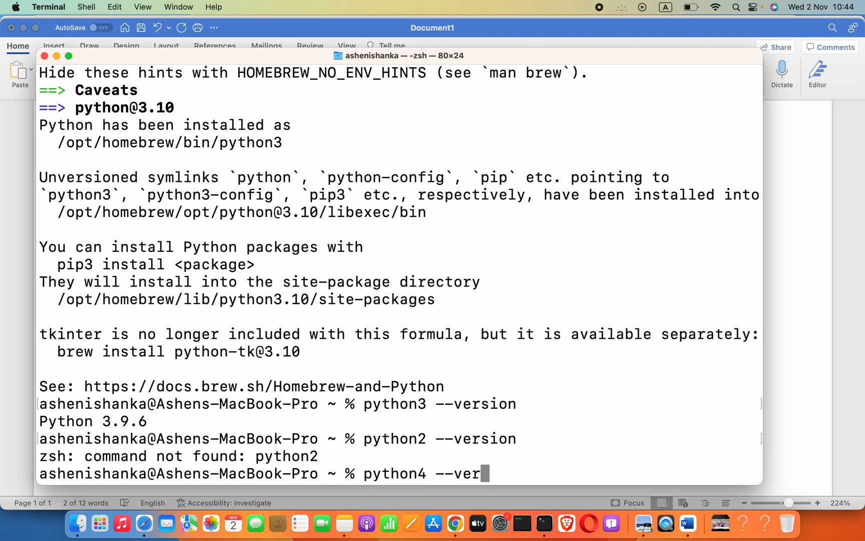
{"action": "type", "text": "sion"}
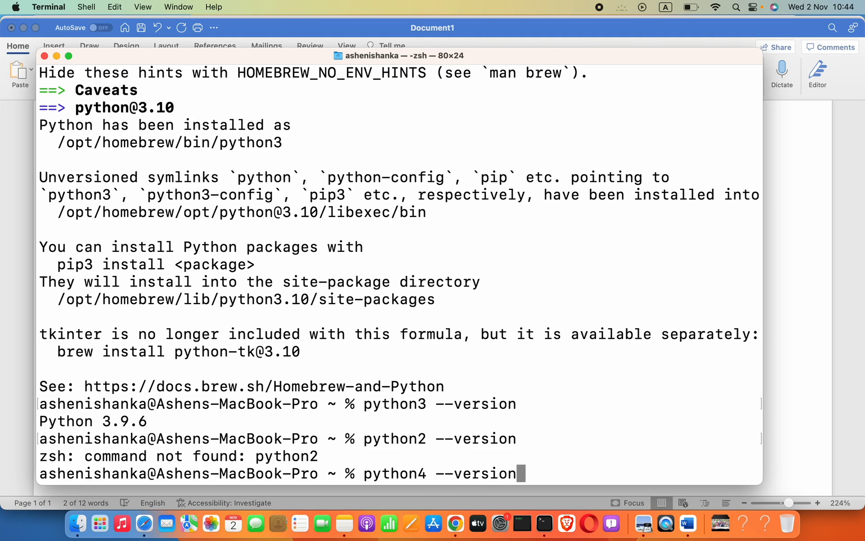